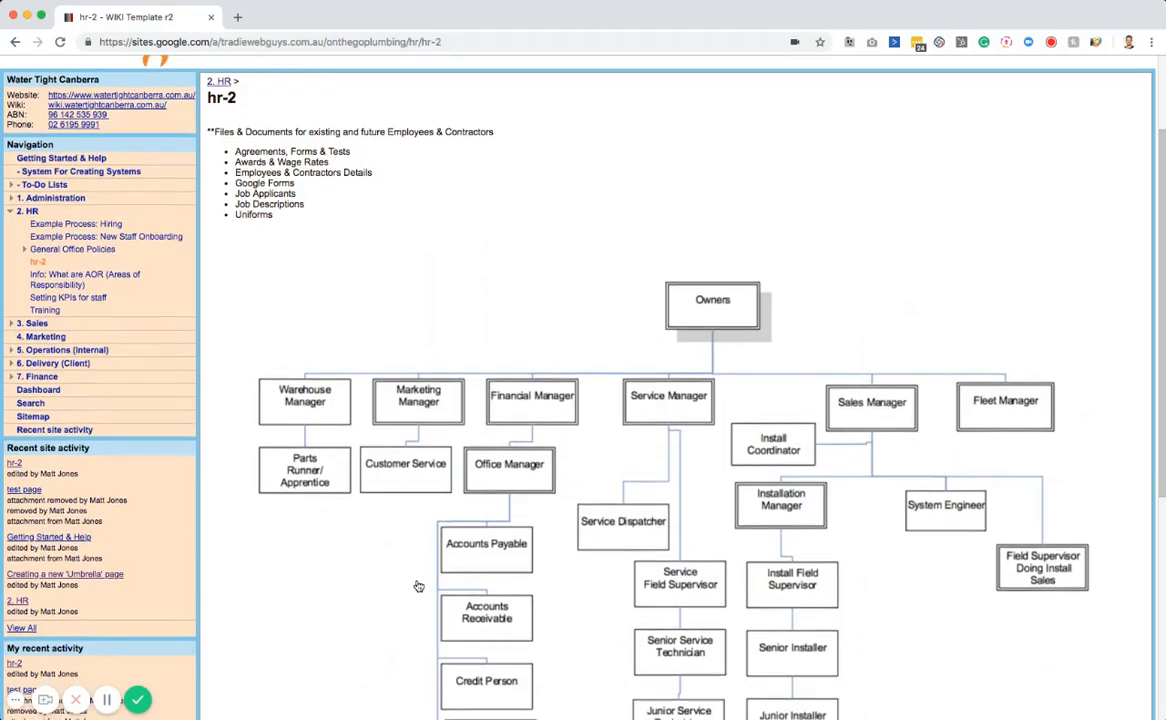
# Step: Open Example Process: Hiring and scroll through it to the Add files section
pyautogui.scroll(-3)
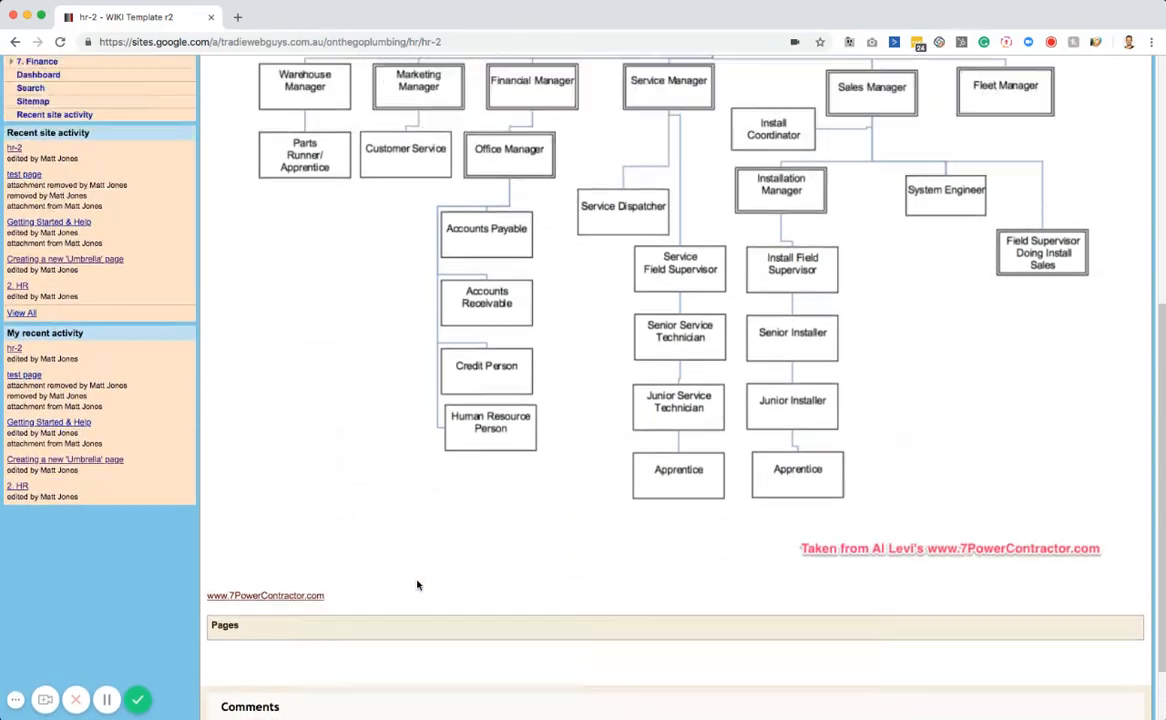
pyautogui.scroll(-3)
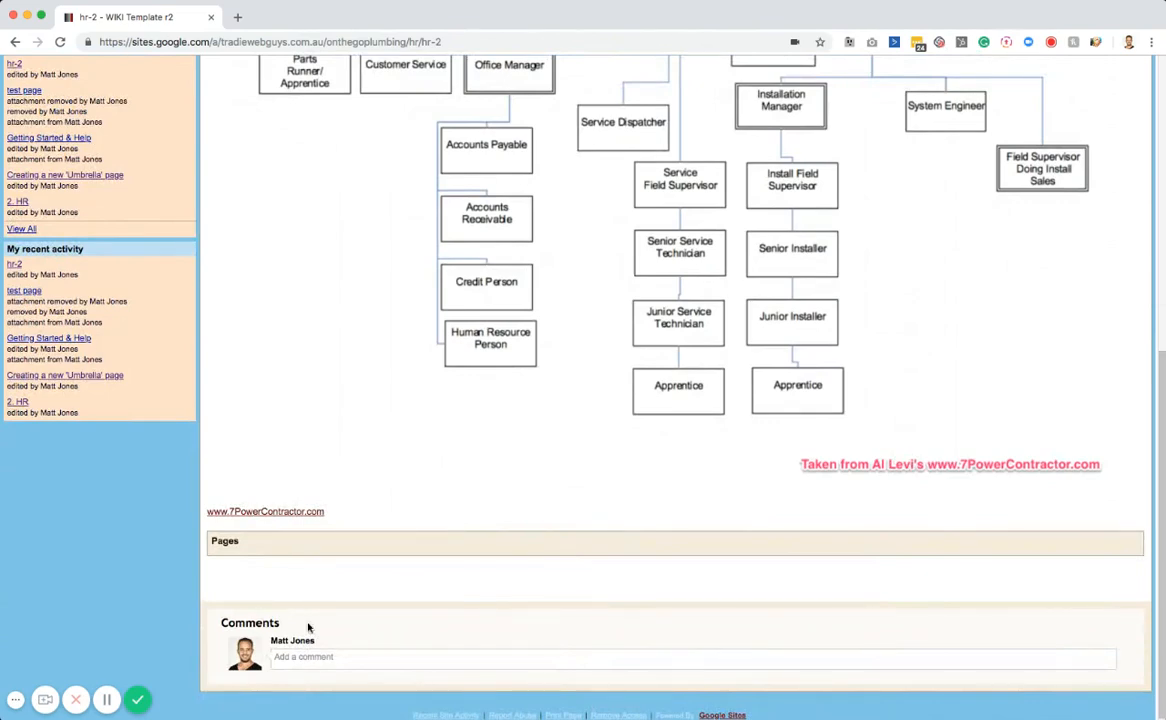
pyautogui.scroll(3)
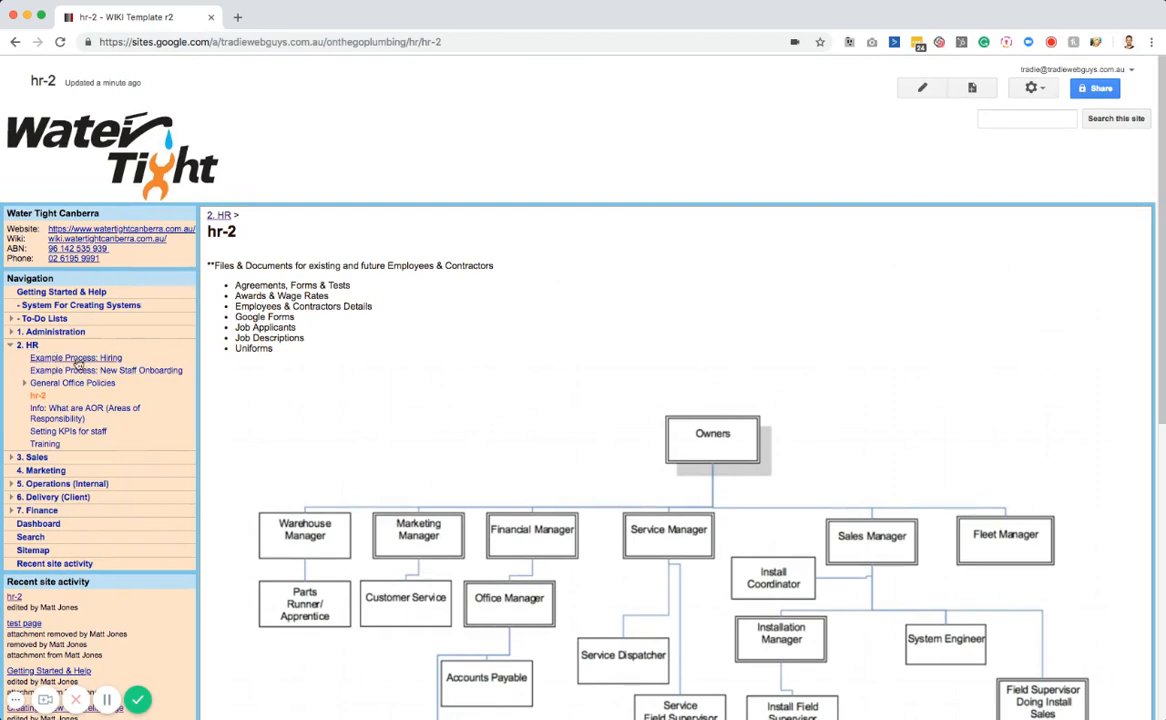
pyautogui.click(75, 357)
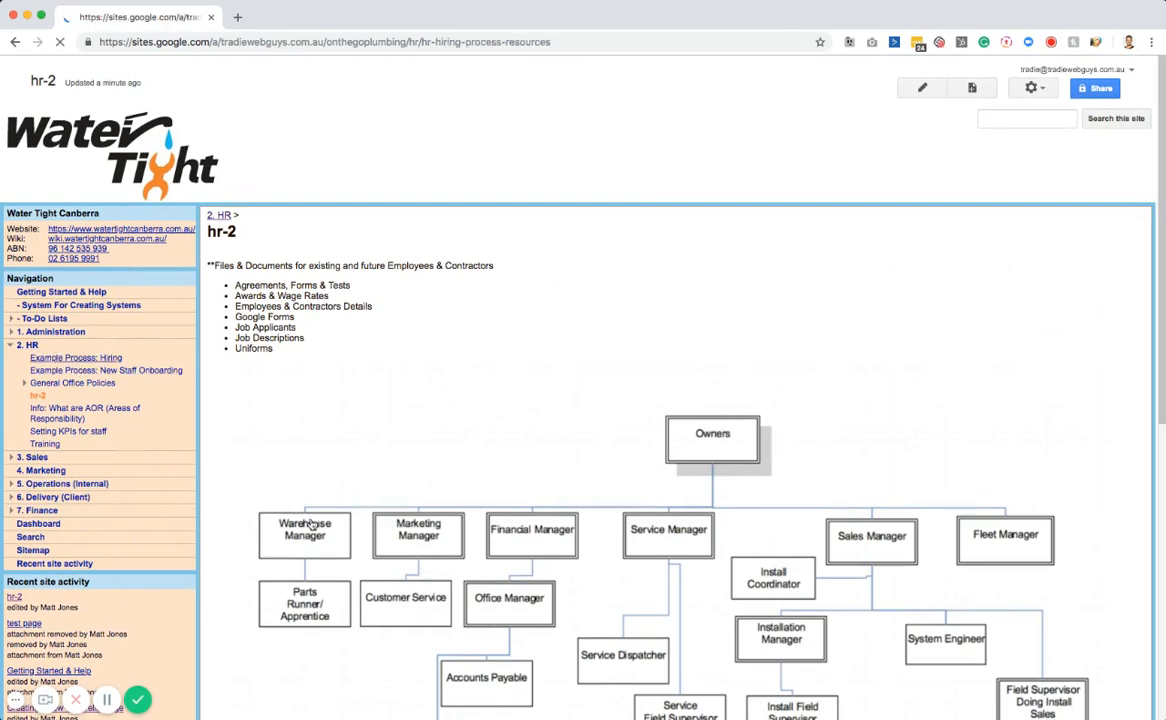
pyautogui.click(106, 370)
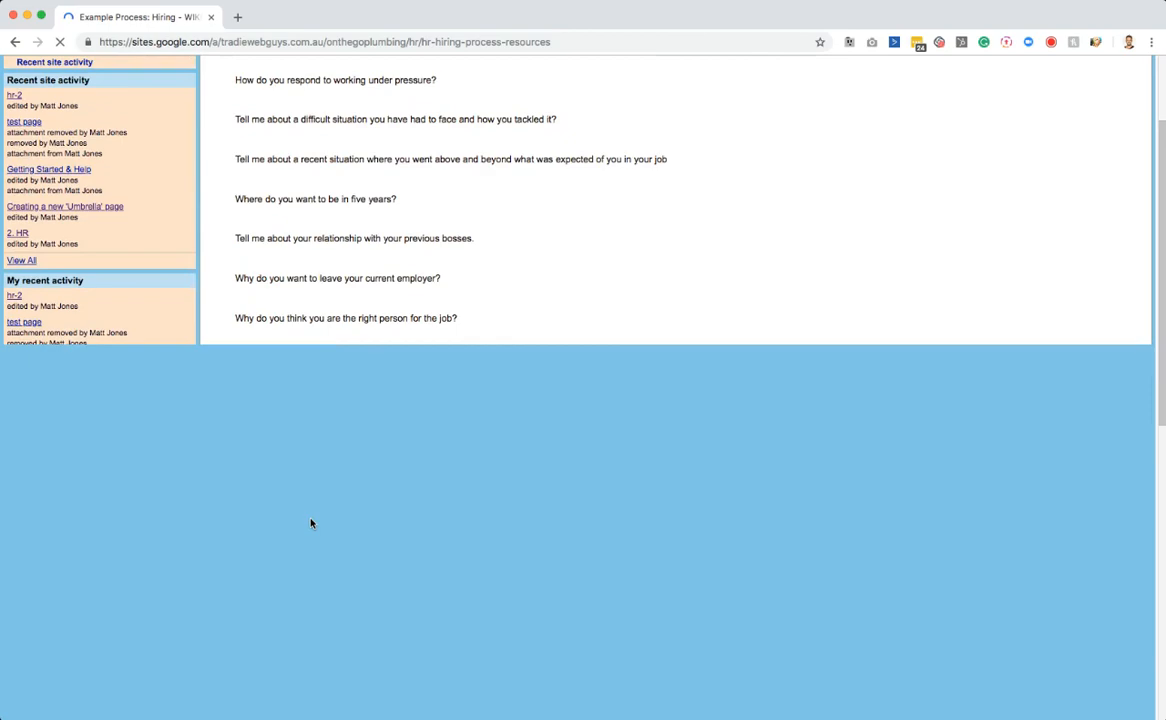
pyautogui.scroll(-3)
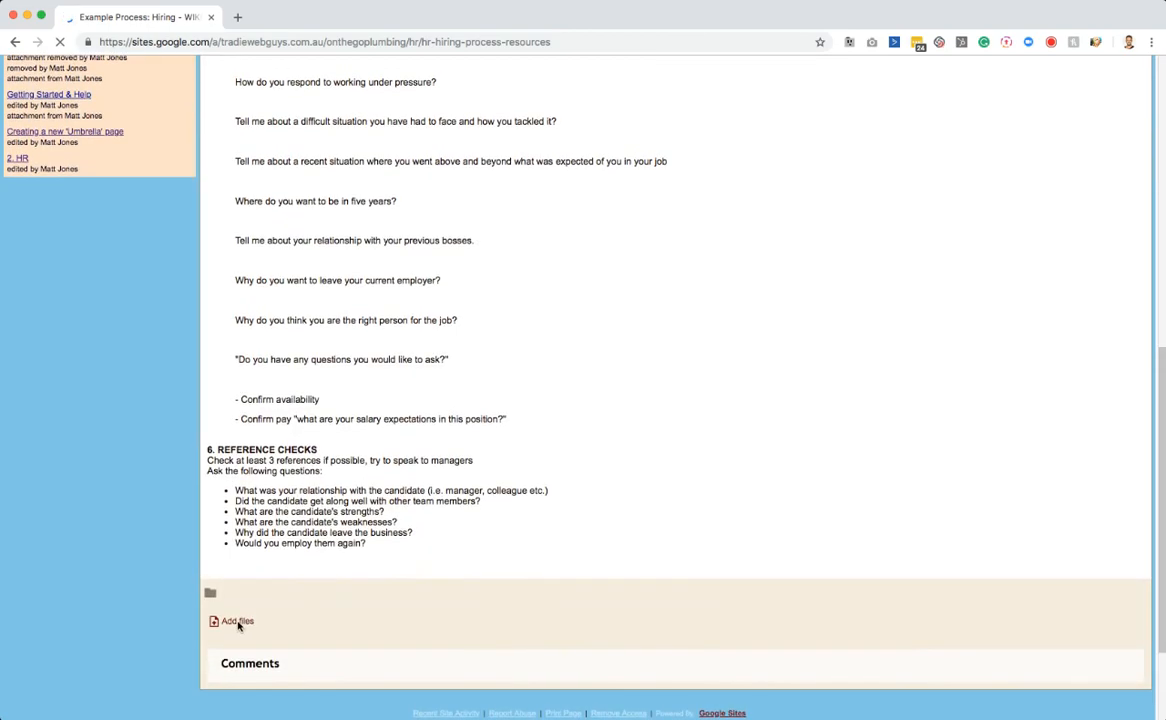
pyautogui.scroll(3)
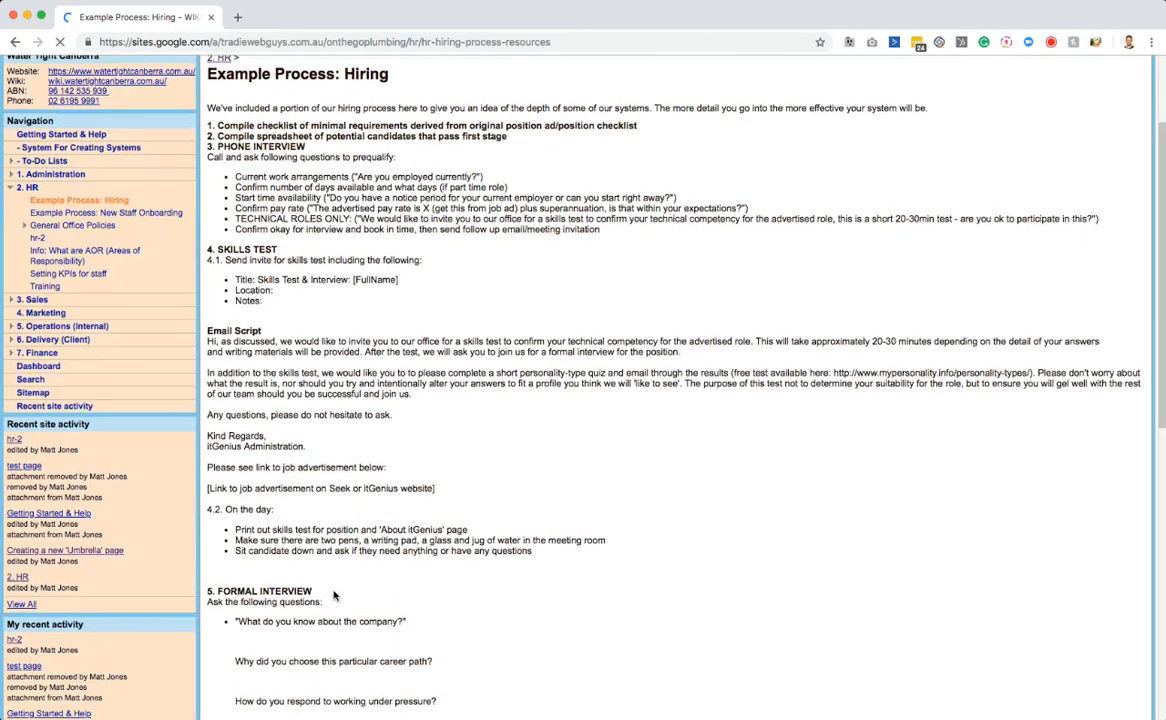
pyautogui.scroll(-3)
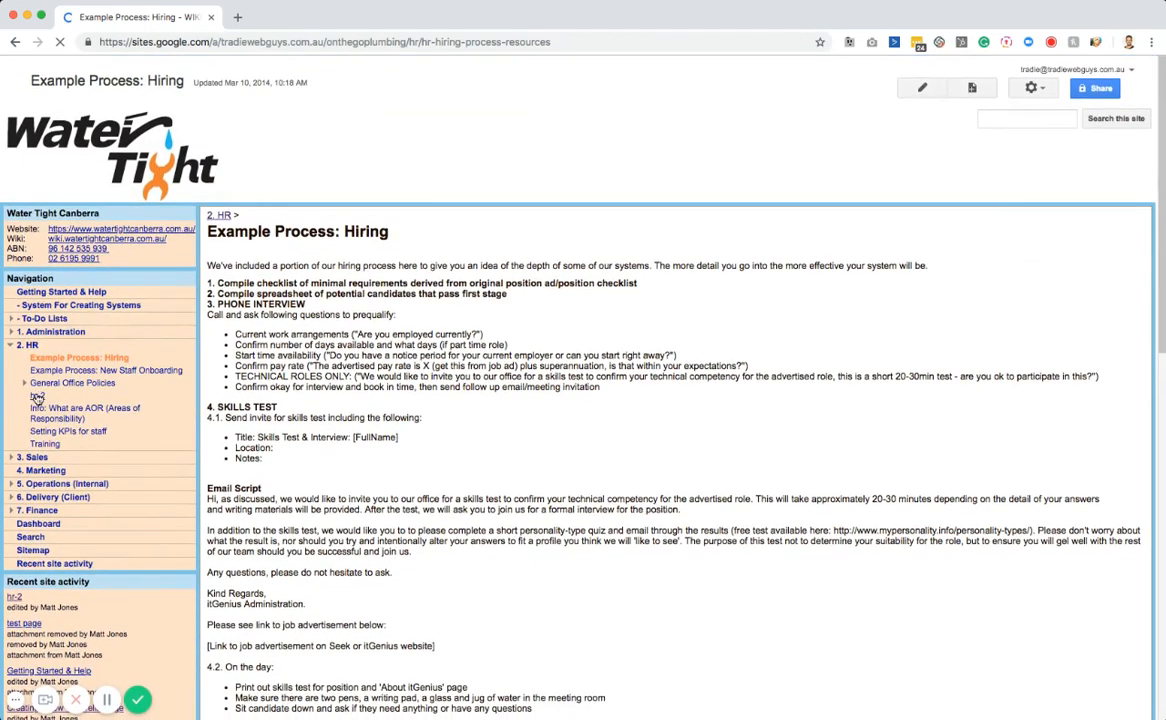
# Step: Return to hr-2 and scroll down to its Pages and Comments sections
pyautogui.click(14, 596)
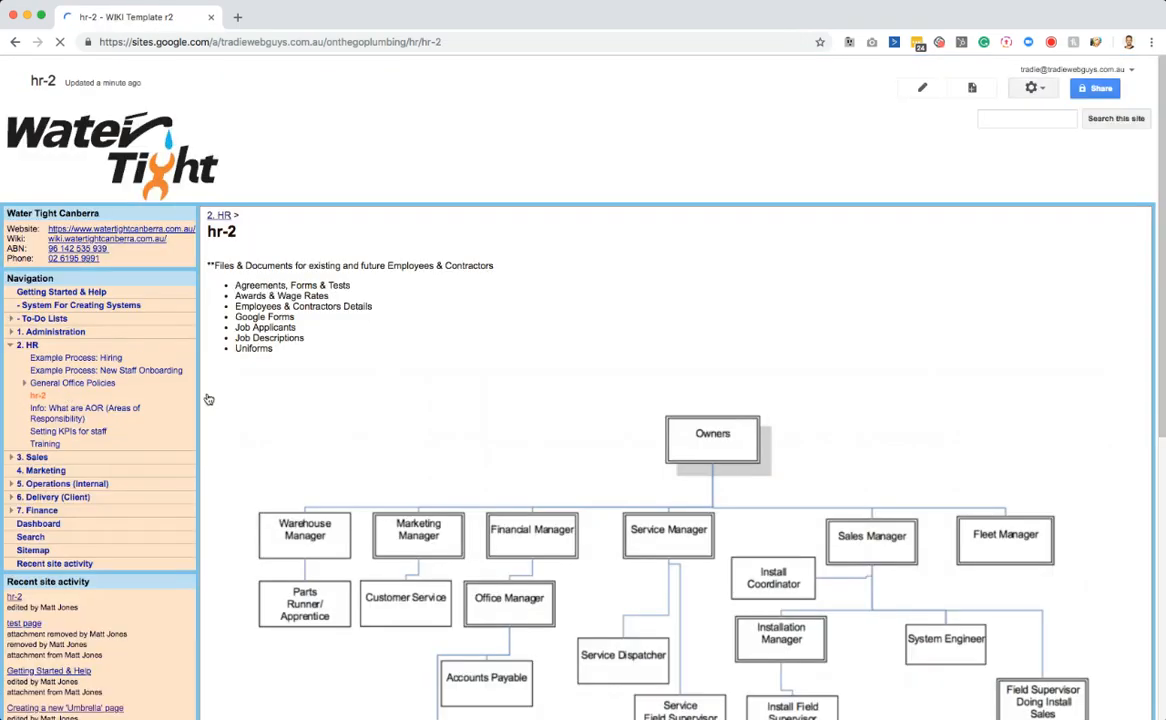
pyautogui.scroll(-3)
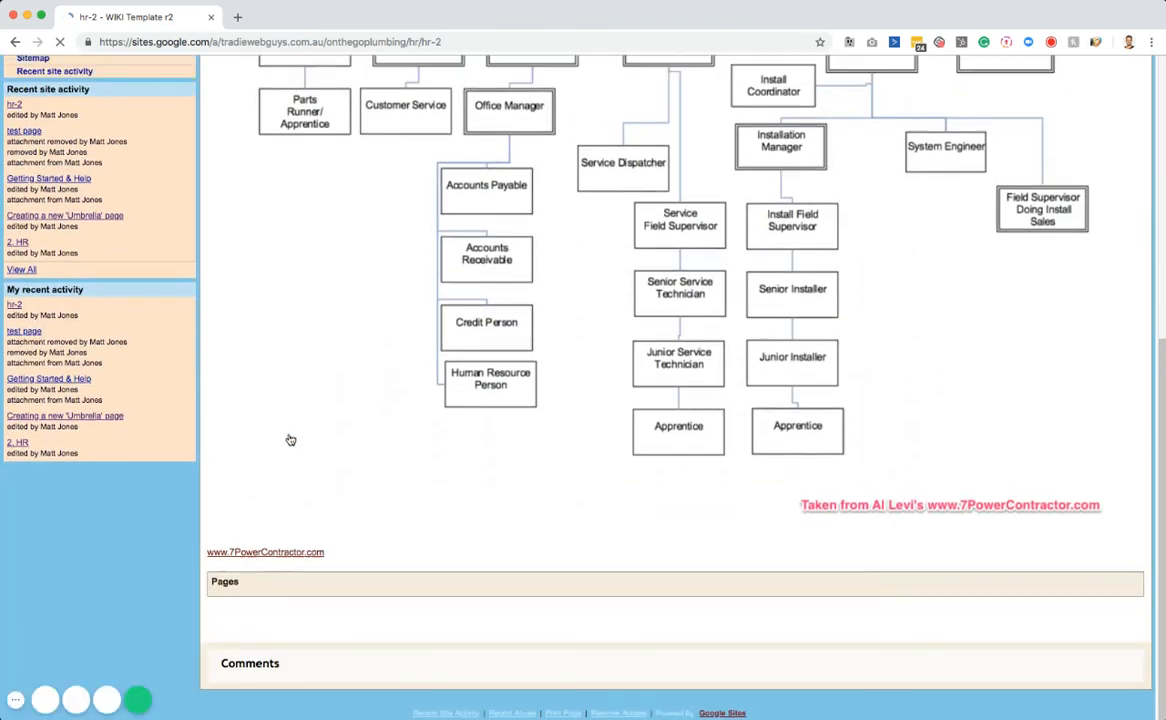
pyautogui.scroll(-3)
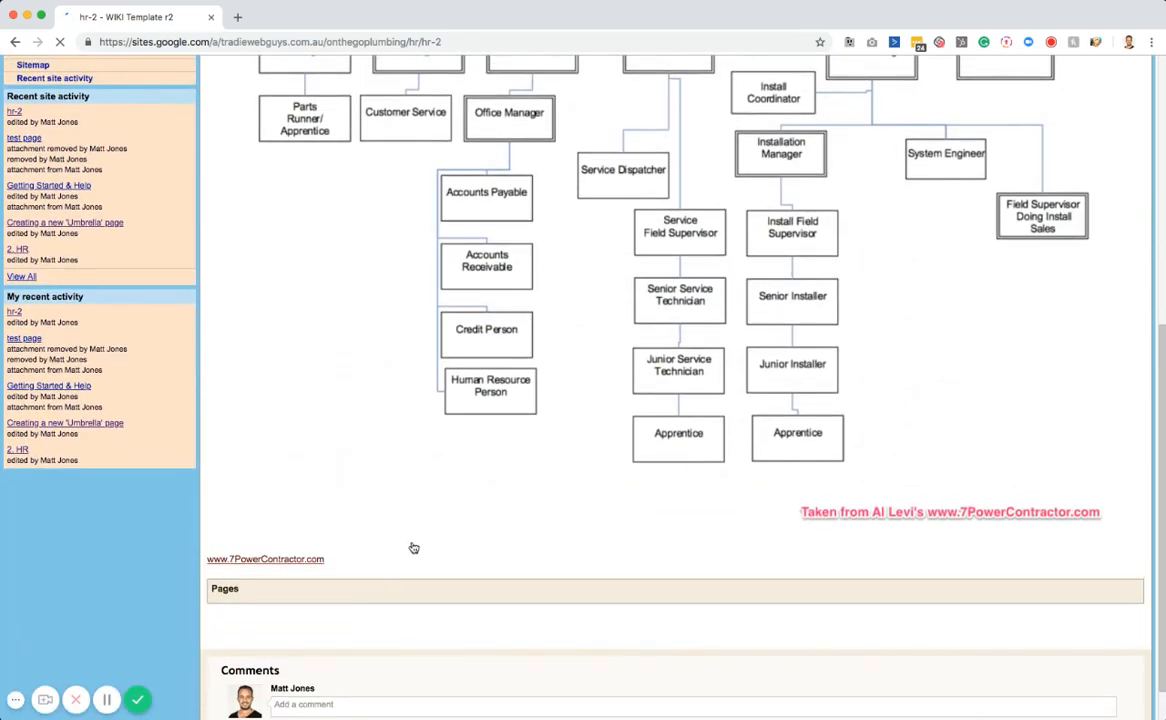
pyautogui.scroll(-3)
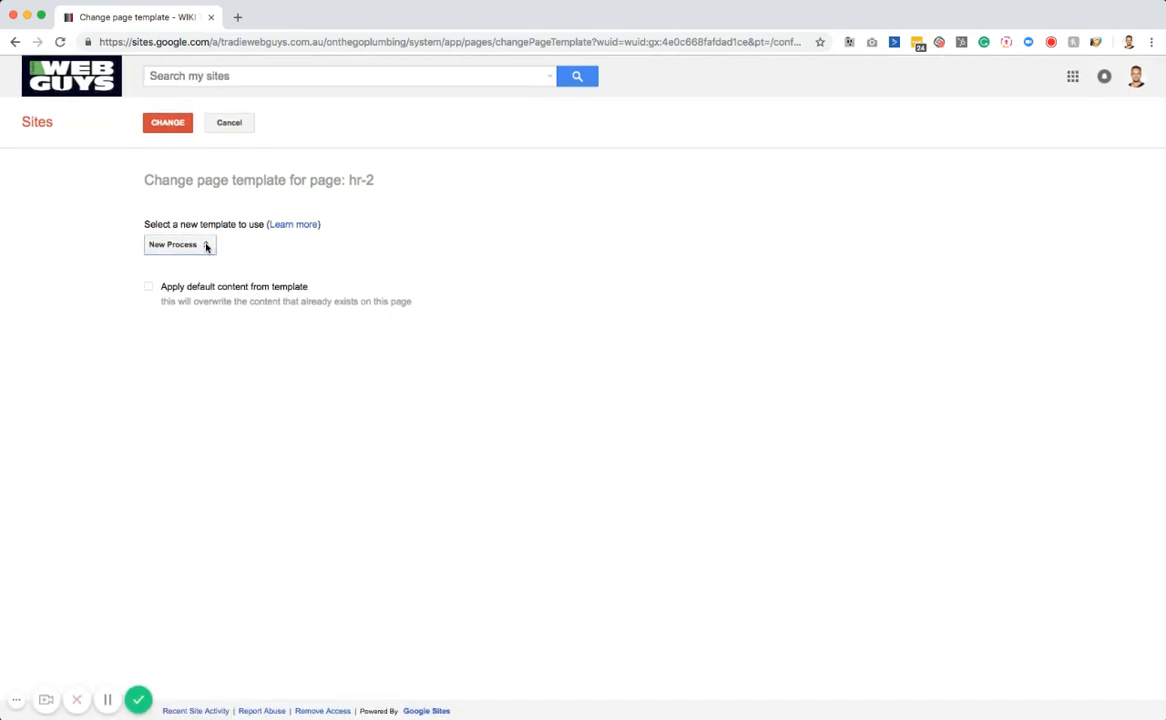
# Step: Choose the Web Page template for hr-2 and apply the change
pyautogui.click(180, 245)
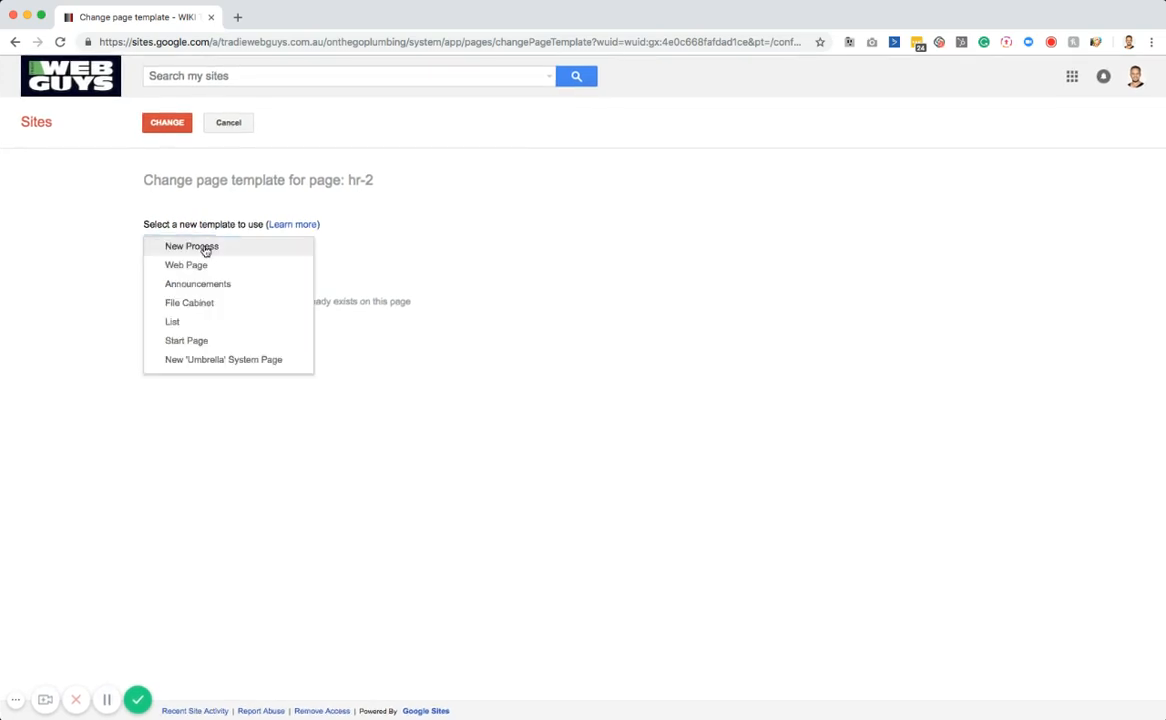
pyautogui.moveTo(223, 303)
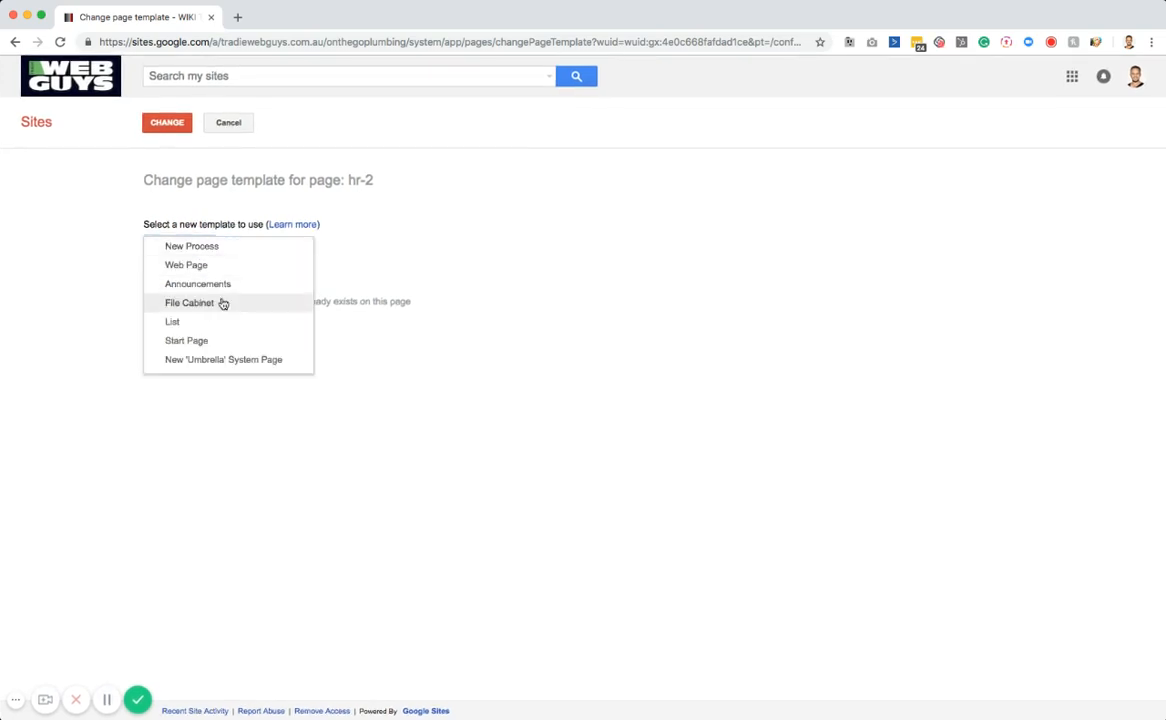
pyautogui.click(186, 264)
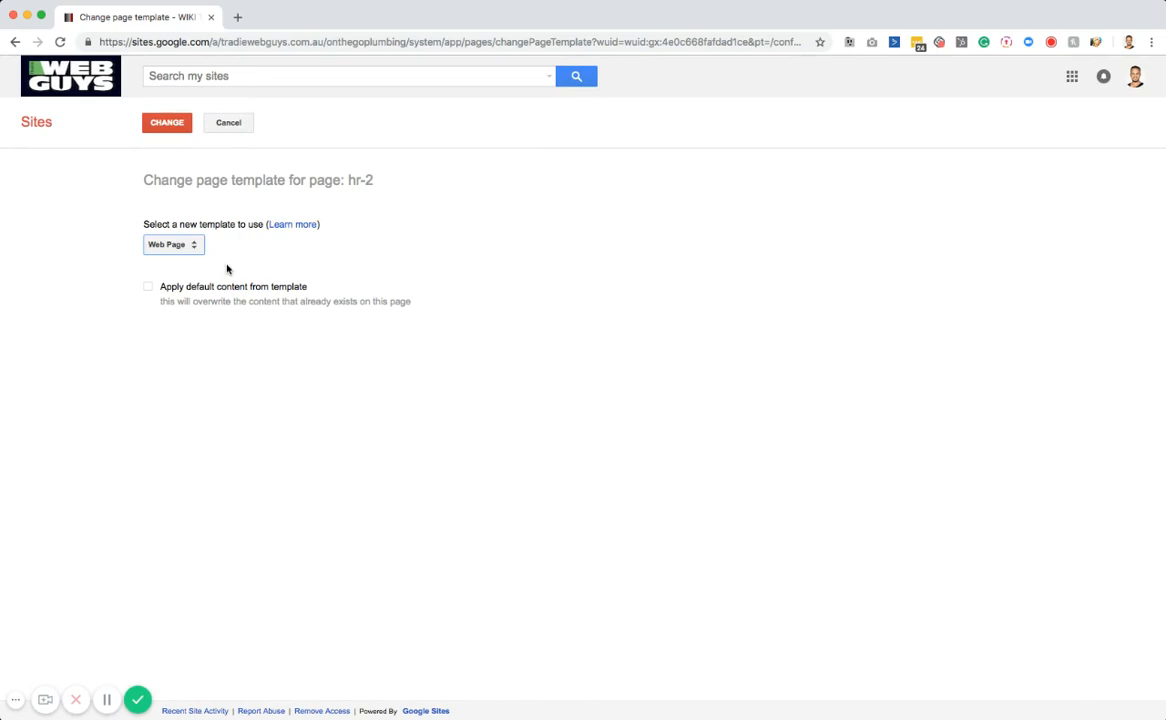
pyautogui.moveTo(230, 293)
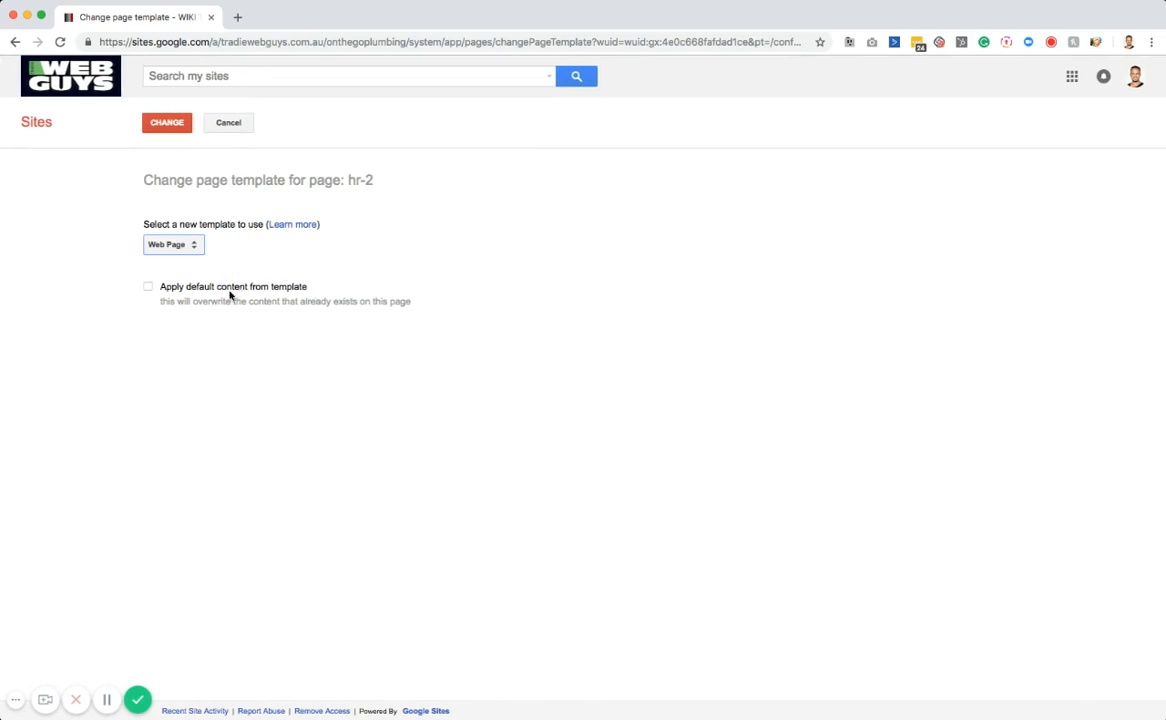
pyautogui.click(166, 122)
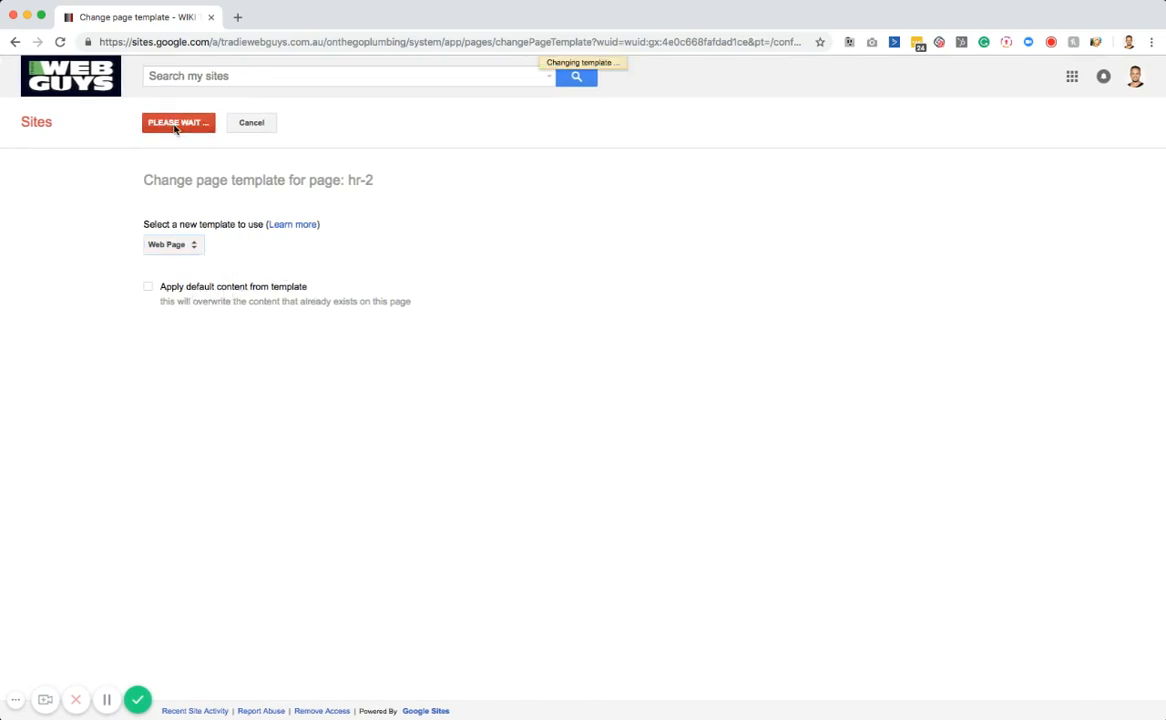
pyautogui.click(178, 122)
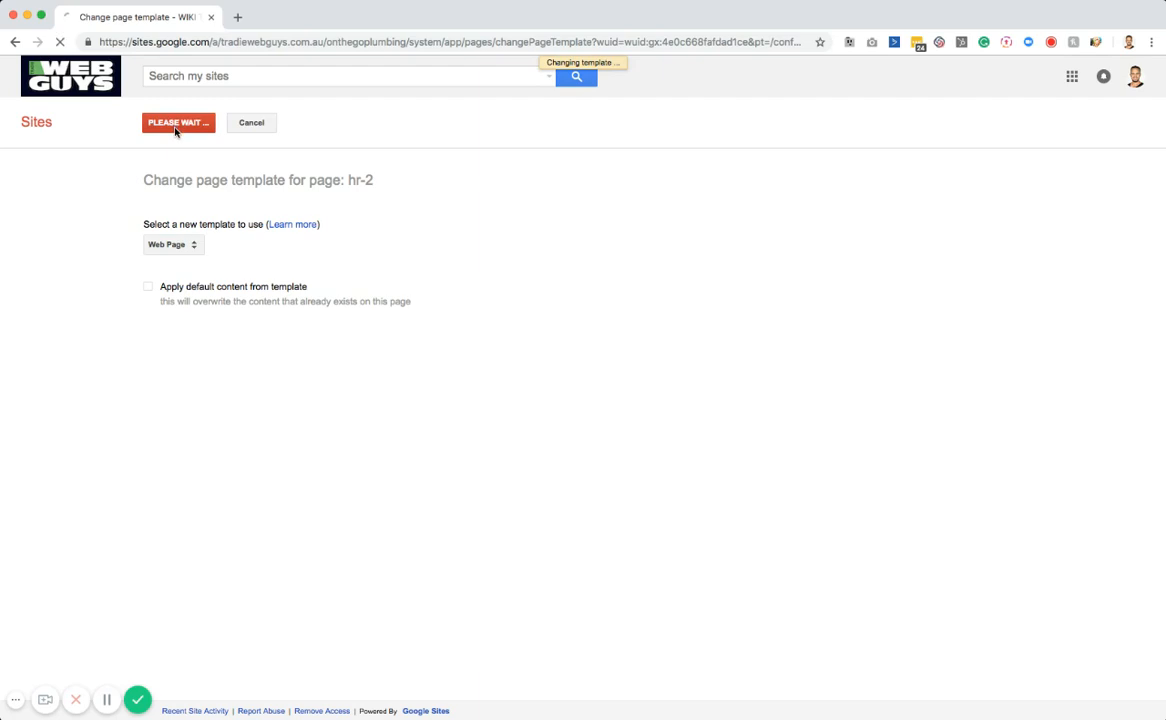
pyautogui.click(178, 122)
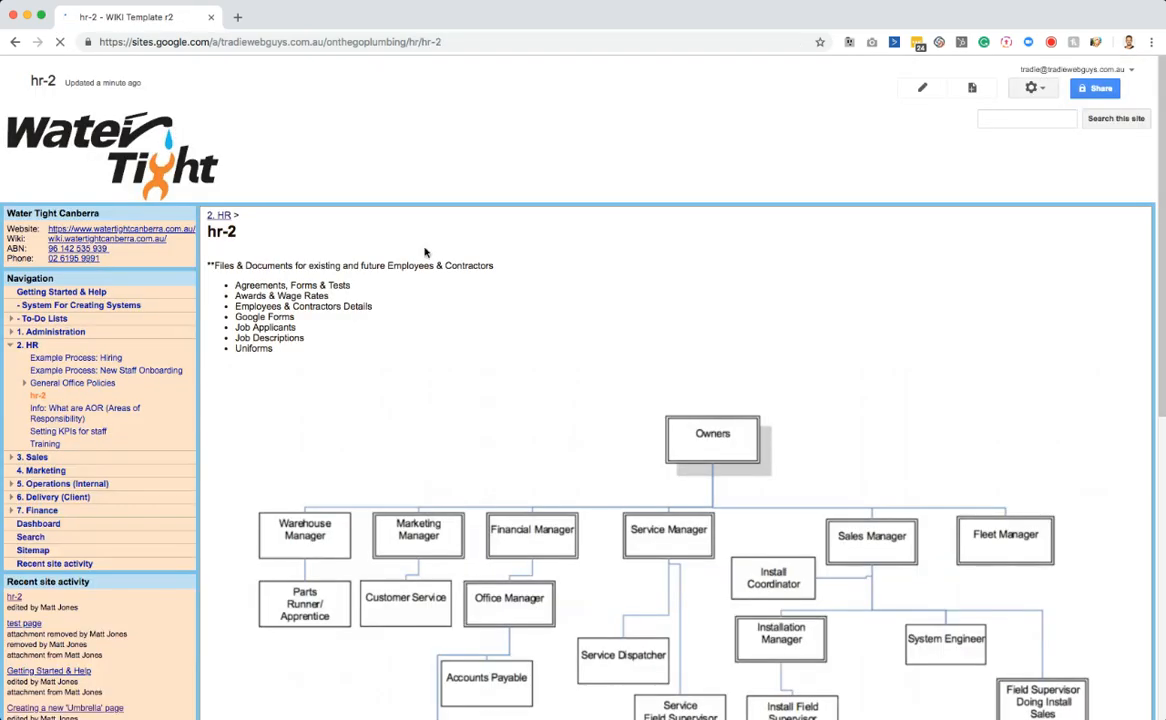
pyautogui.scroll(-3)
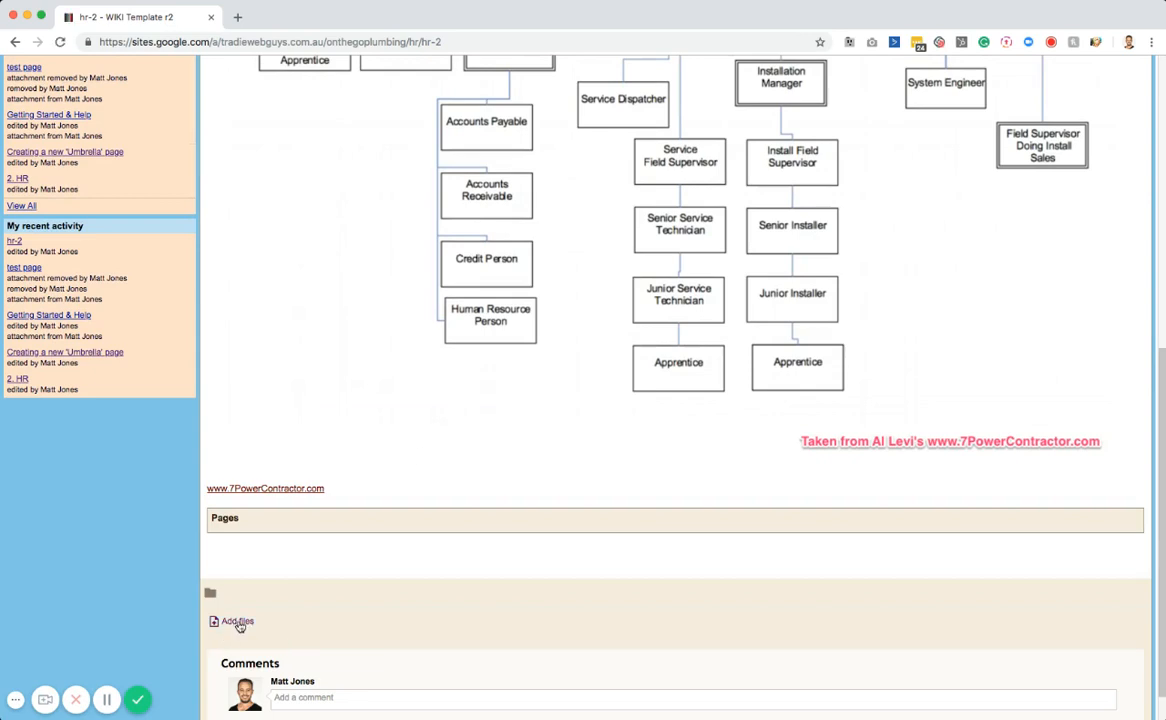
pyautogui.moveTo(253, 638)
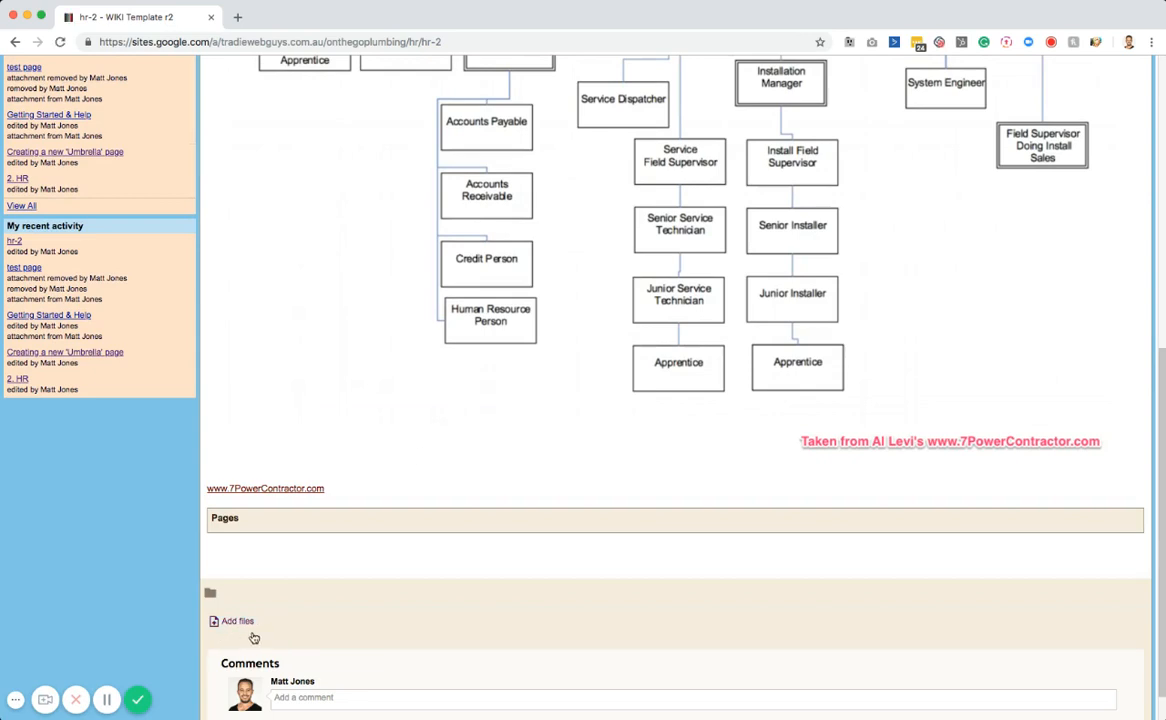